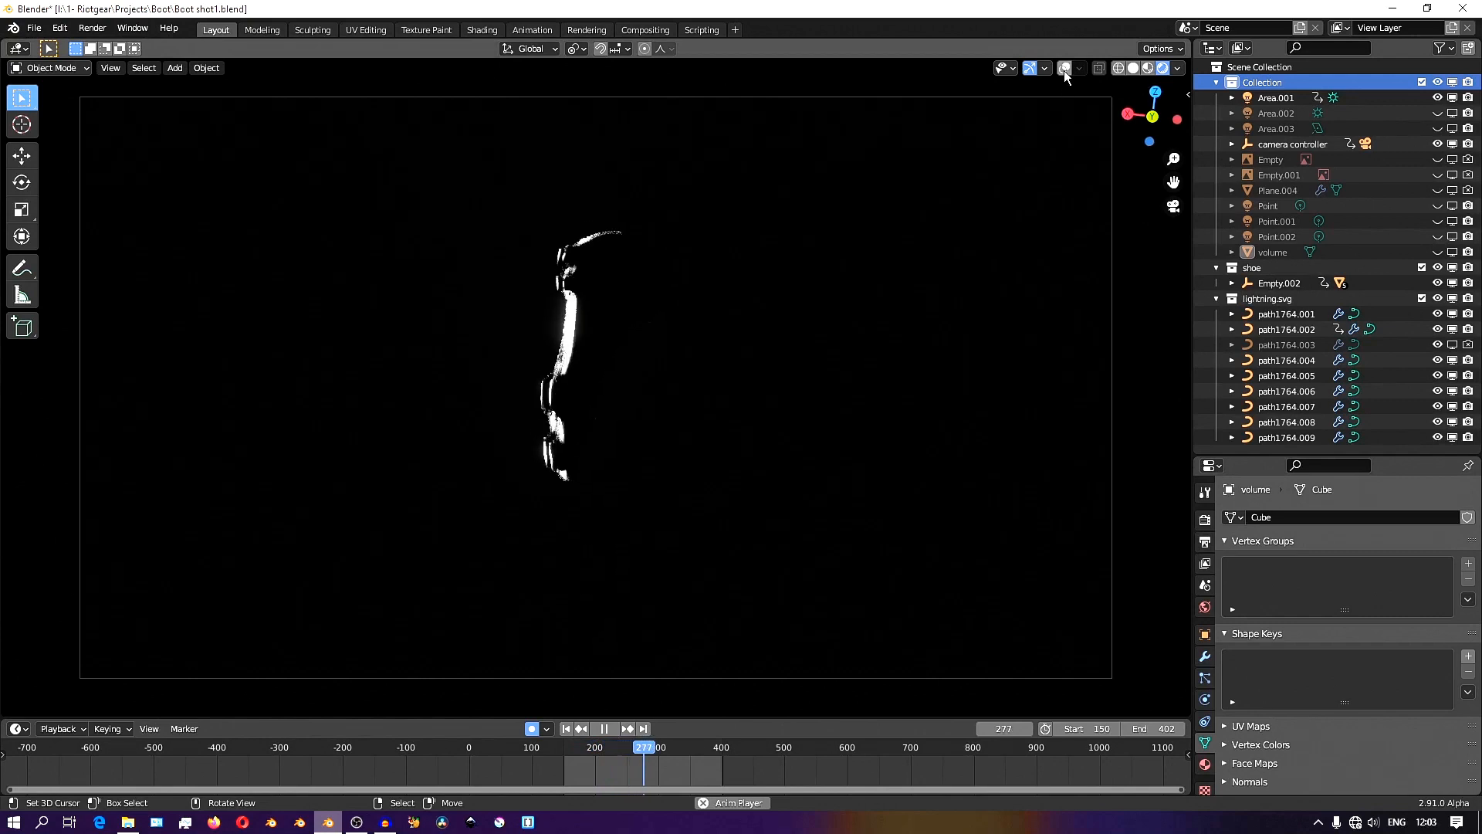
Leave the camera view and select the 'volume' fog cube in the Outliner.
left_click(1064, 66)
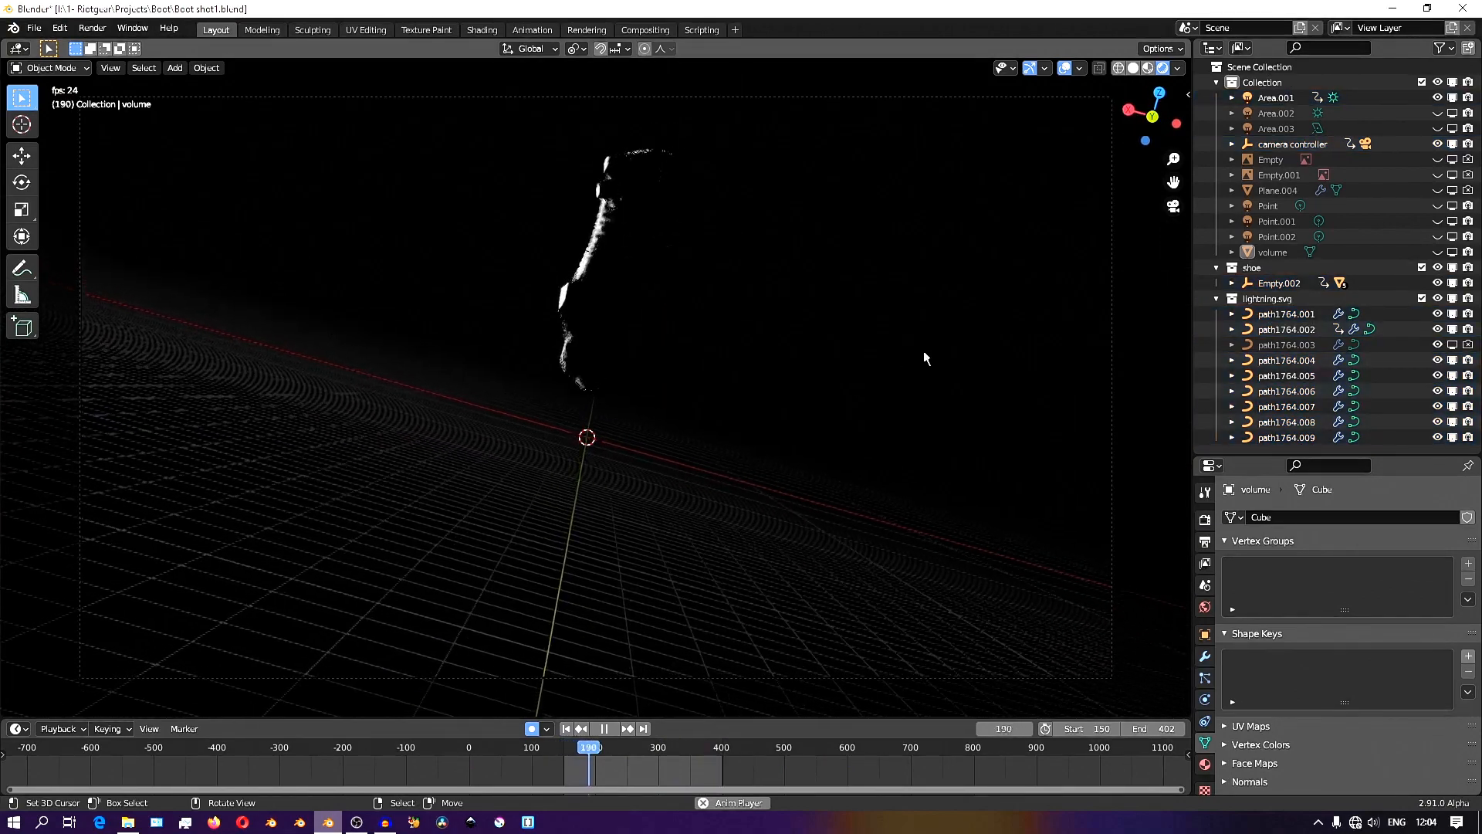
left_click(604, 727)
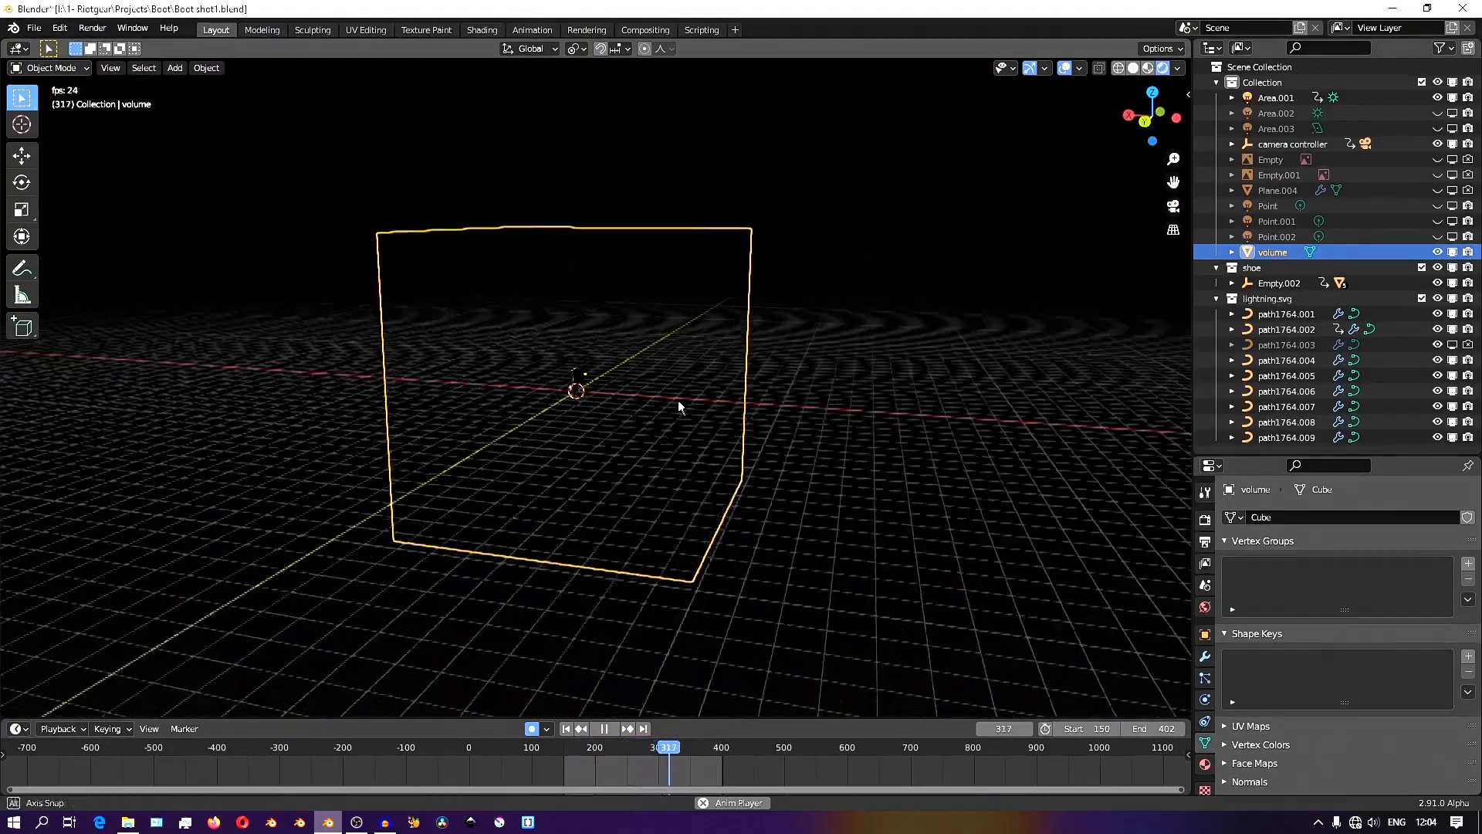
Show the fog material's Noise Texture → ColorRamp → Divide → Principled Volume node tree in Shading.
left_click(482, 30)
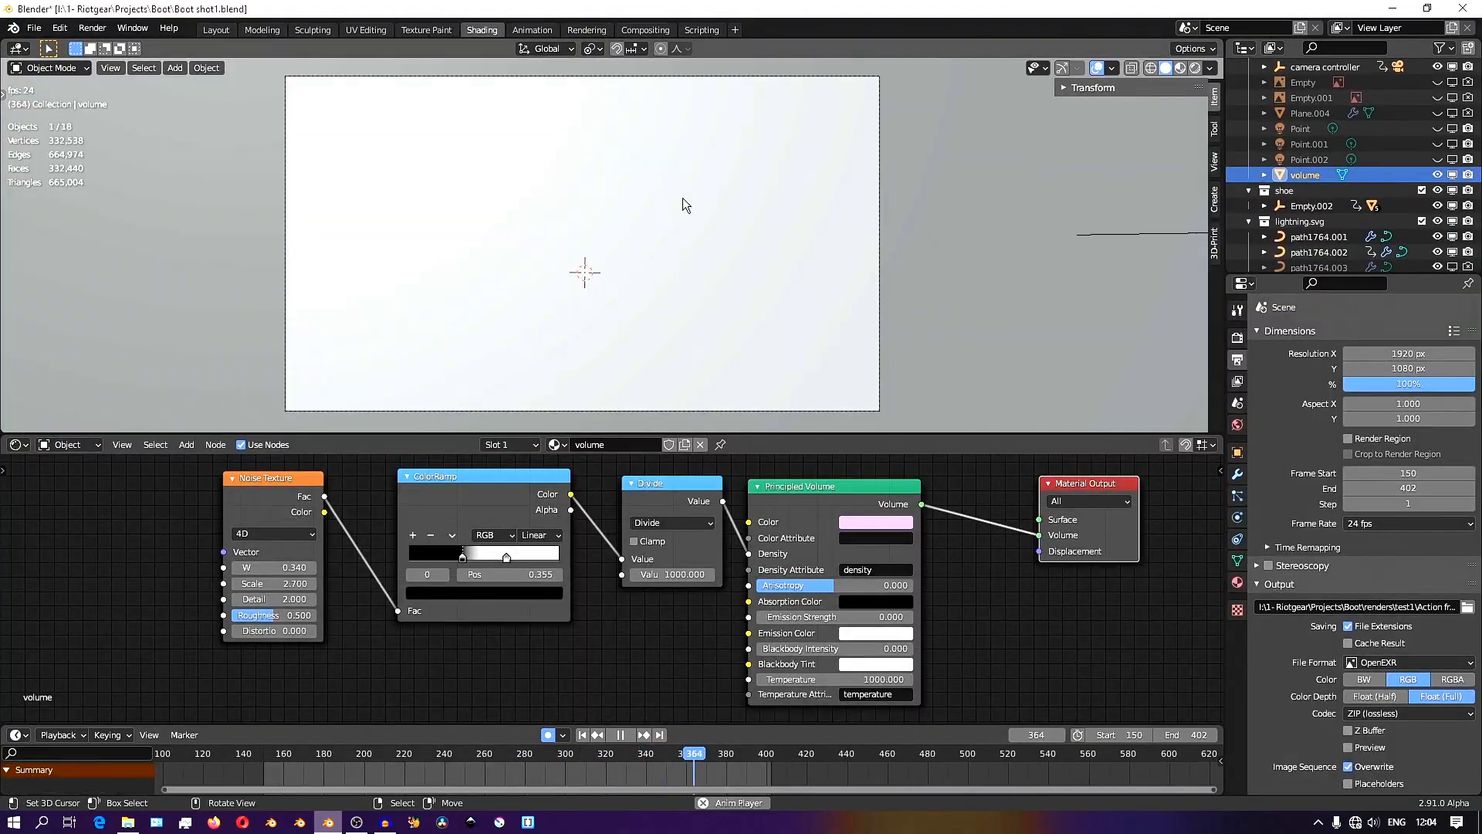
left_click(1193, 67)
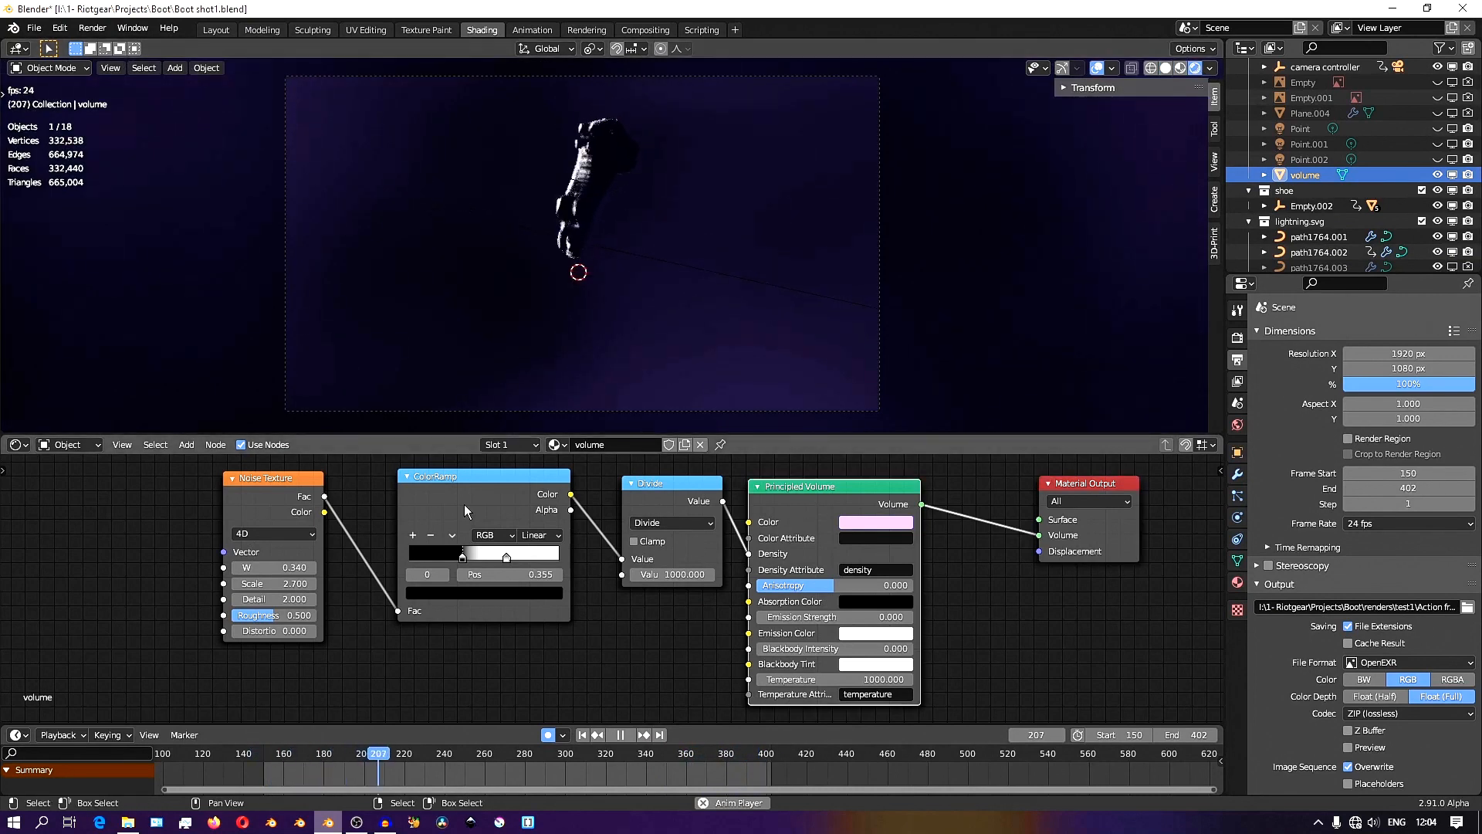
left_click(477, 752)
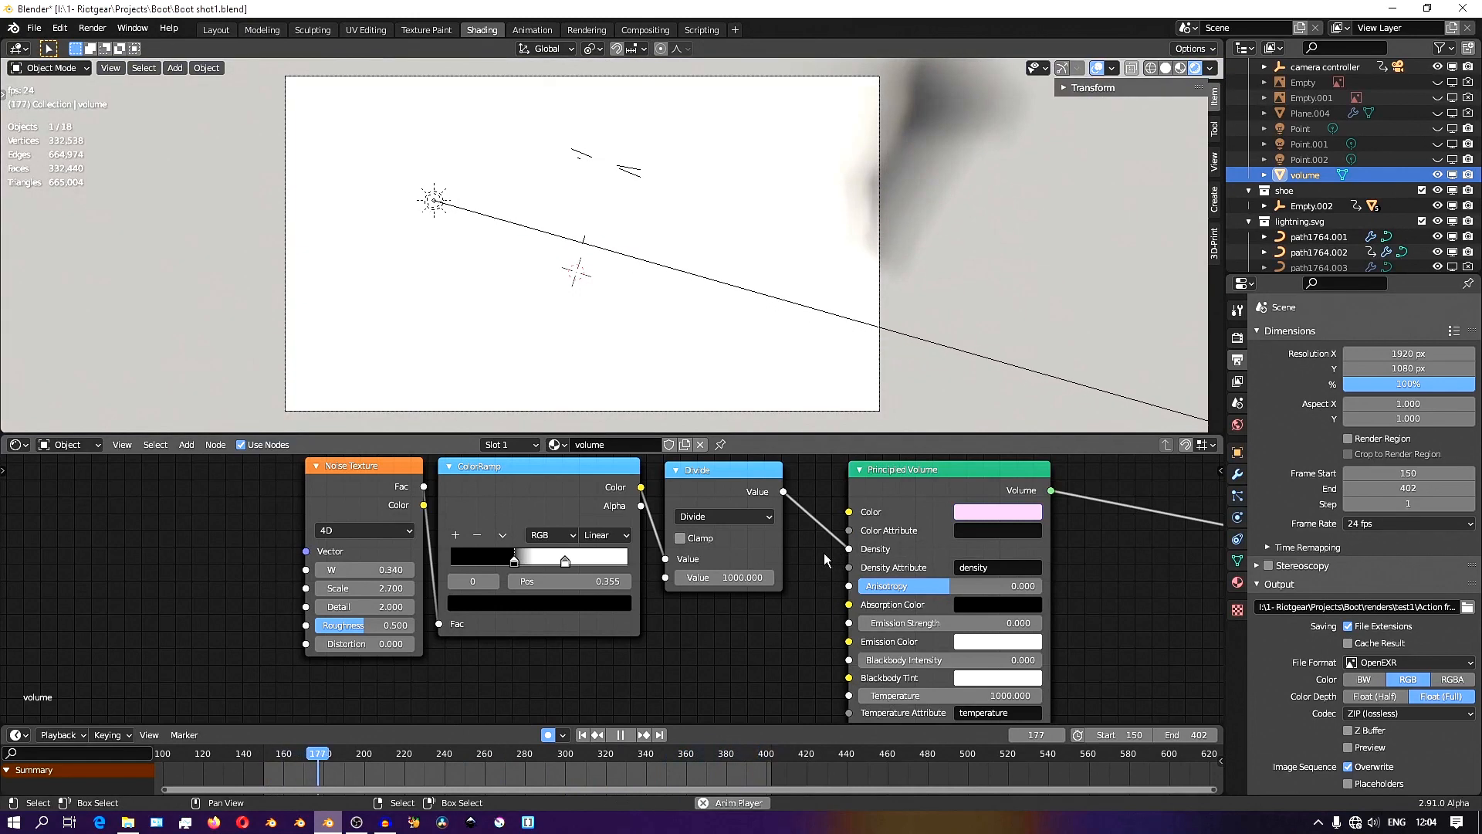
left_click(413, 752)
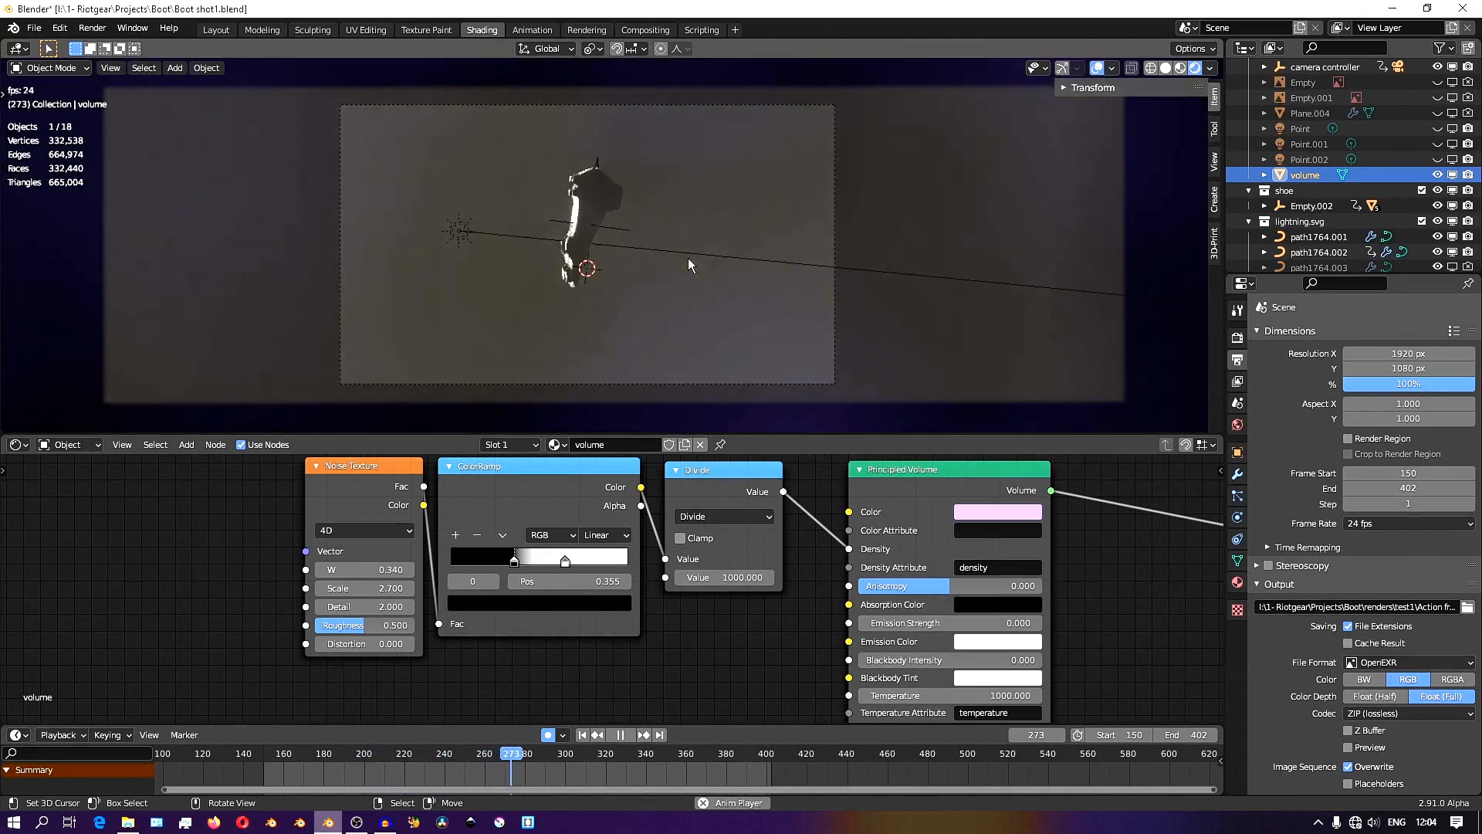
Drag the fog density ColorRamp stops to around Pos 0.405 with white on the left.
left_click(608, 753)
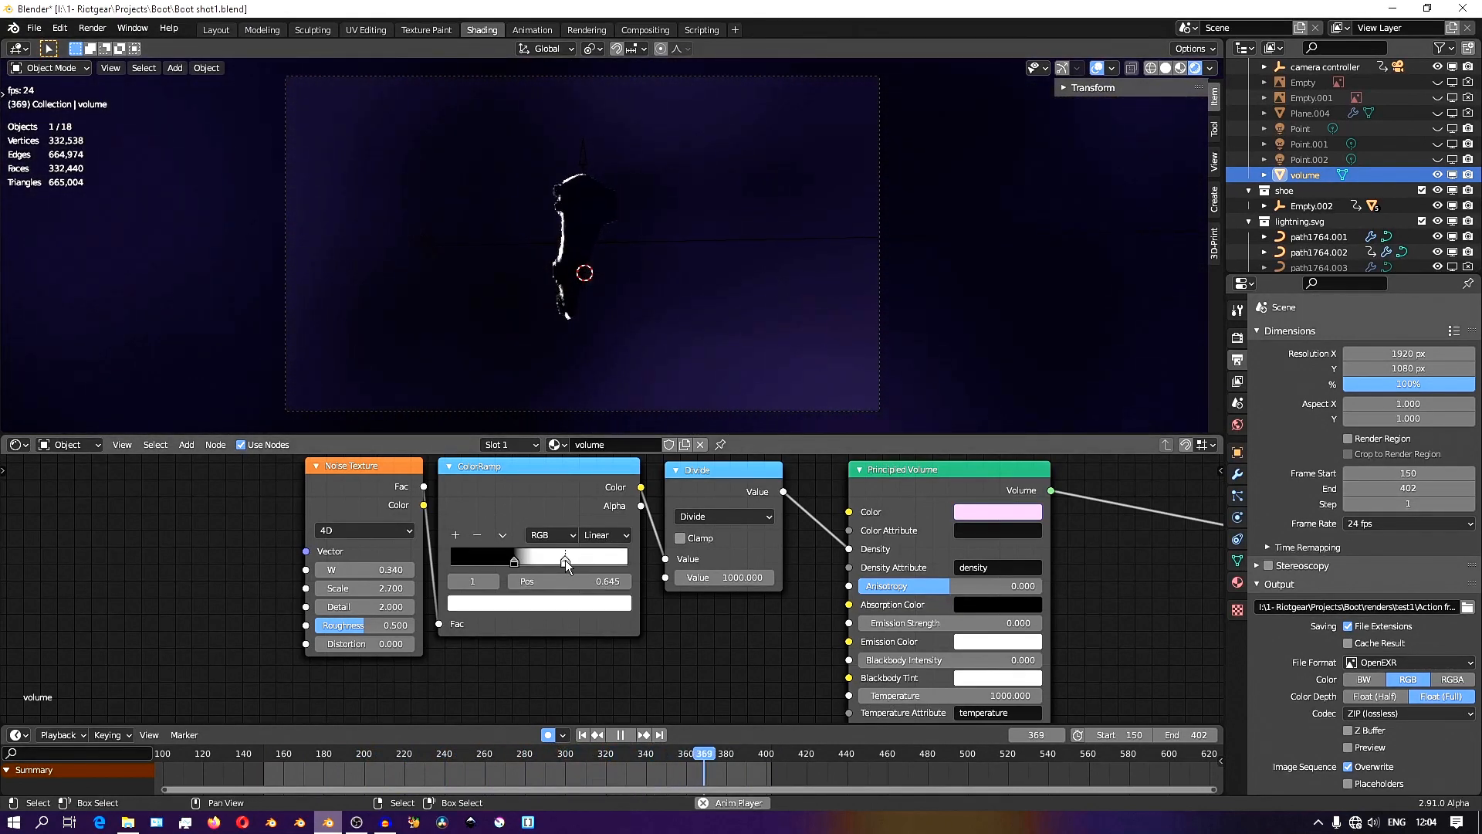
left_click(292, 752)
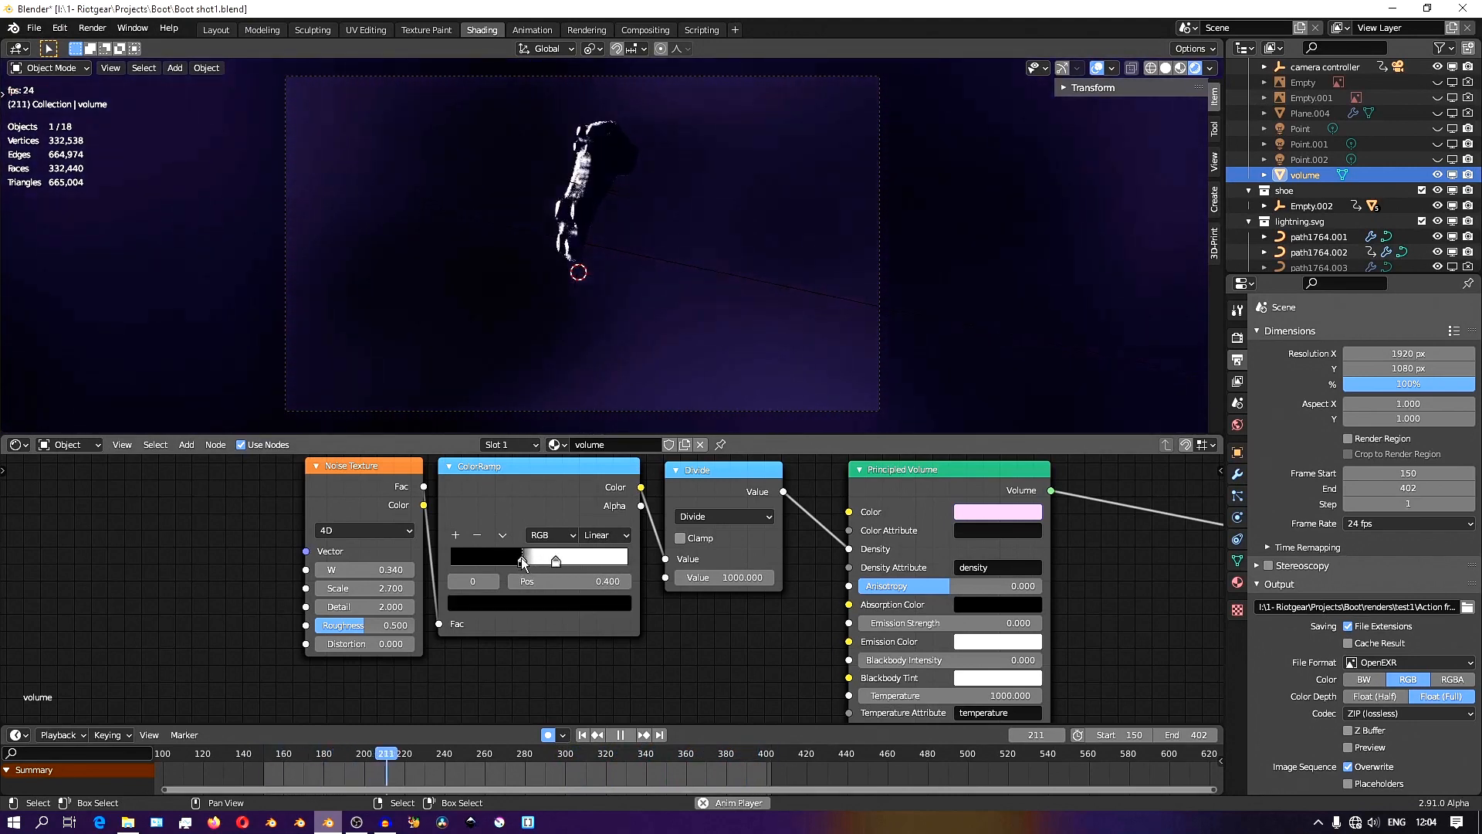
left_click(484, 752)
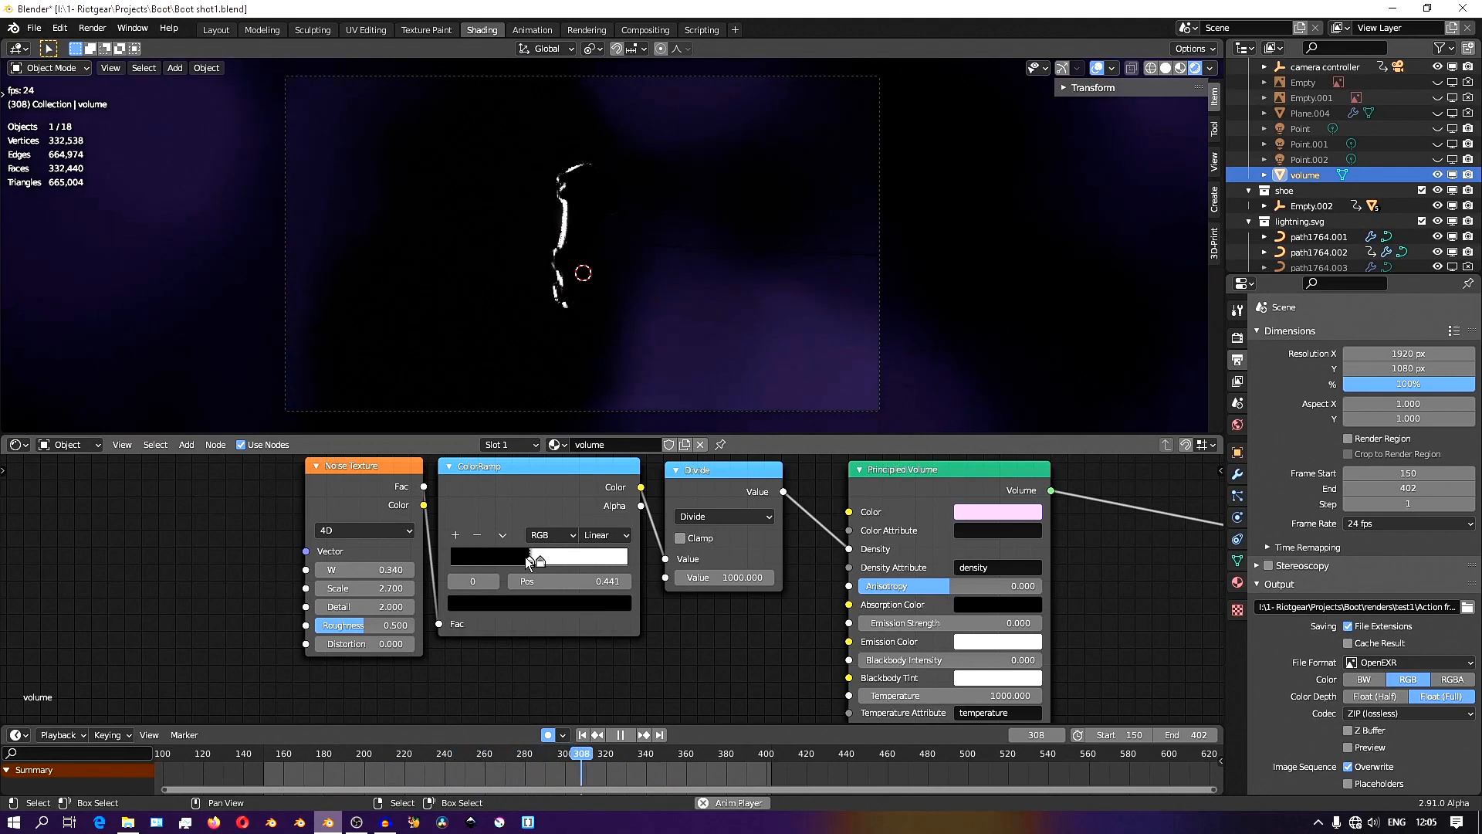
left_click(620, 735)
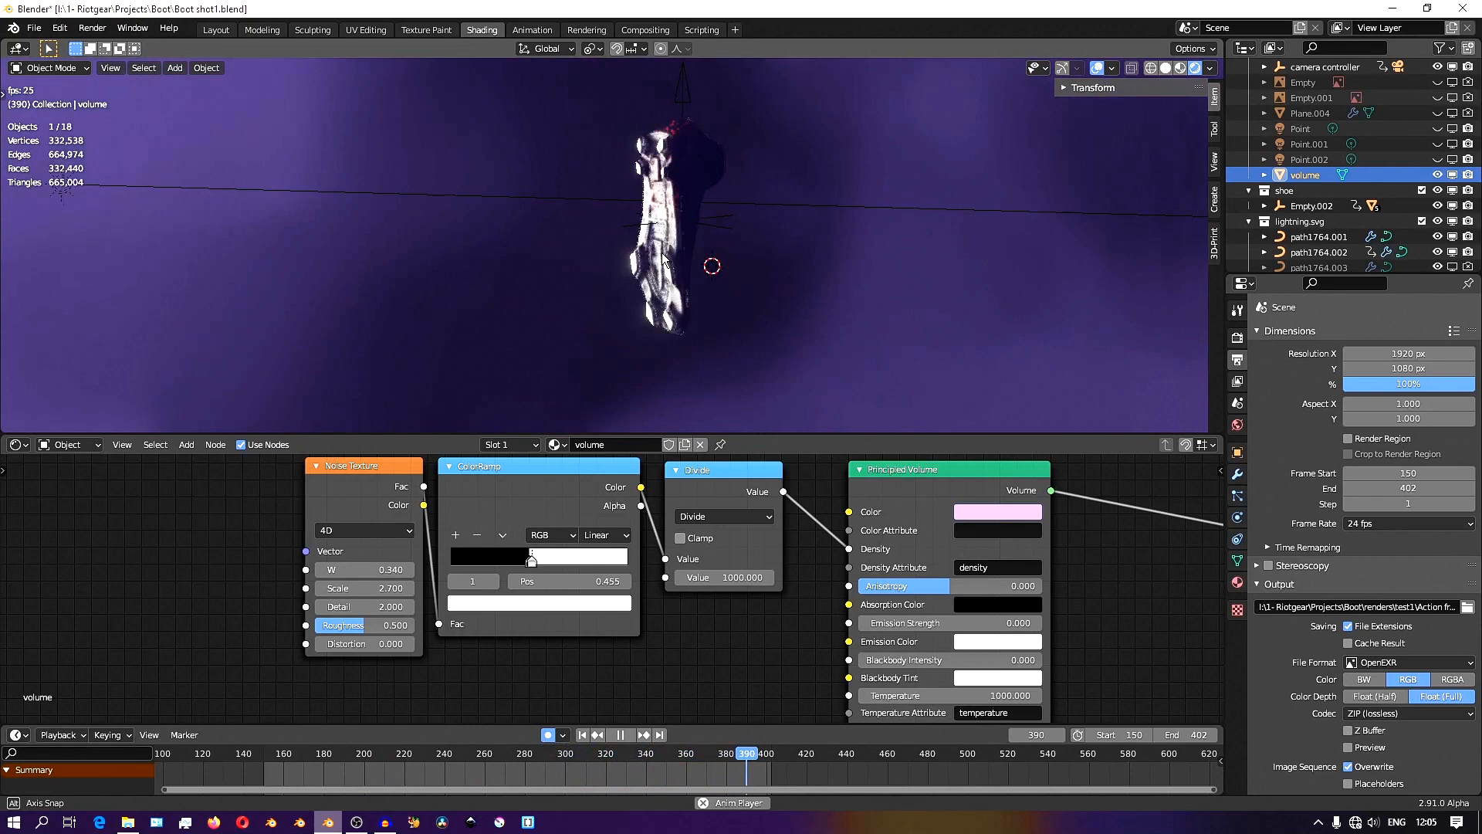
left_click(334, 752)
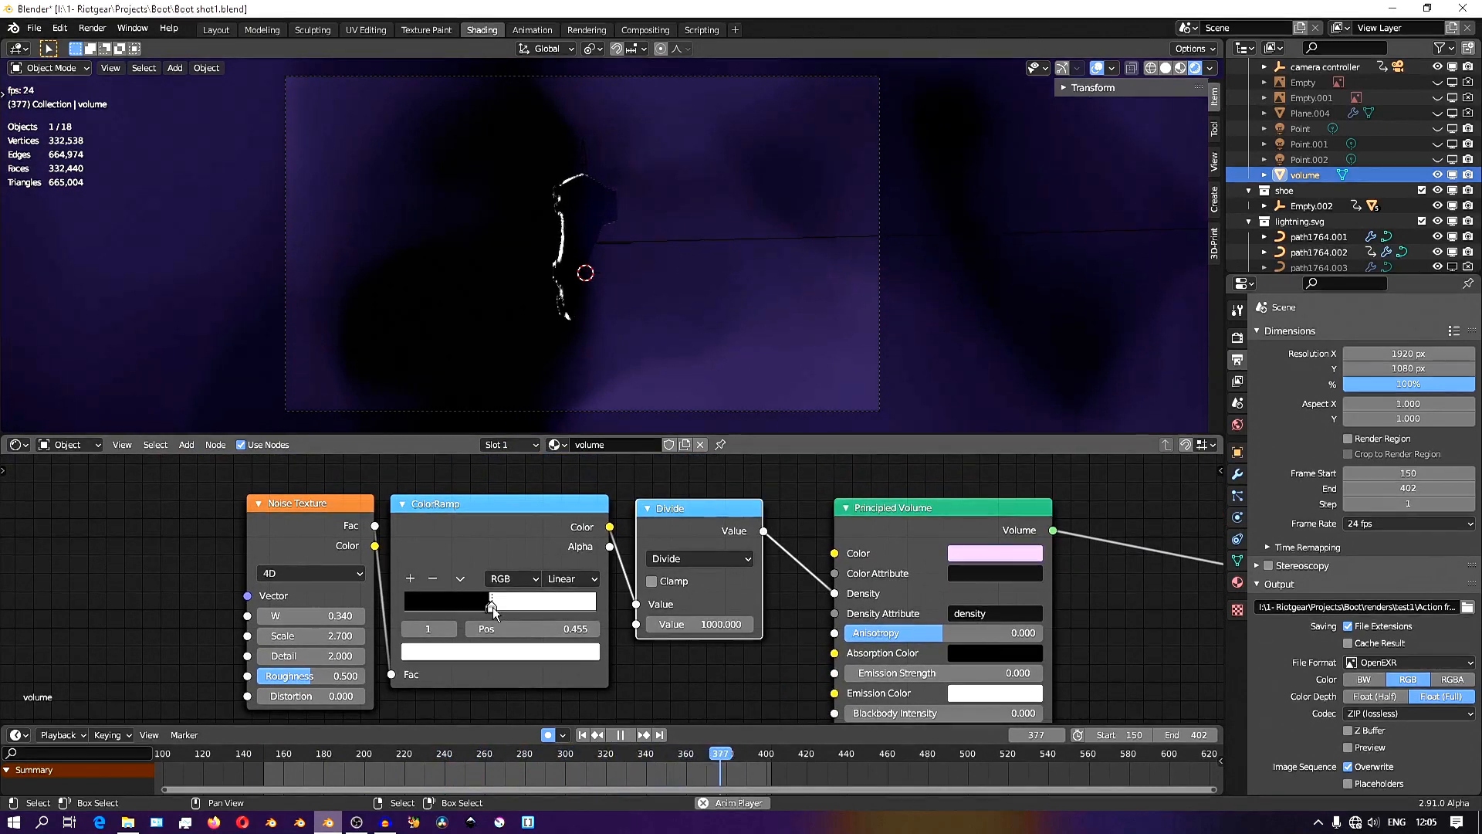
left_click(307, 752)
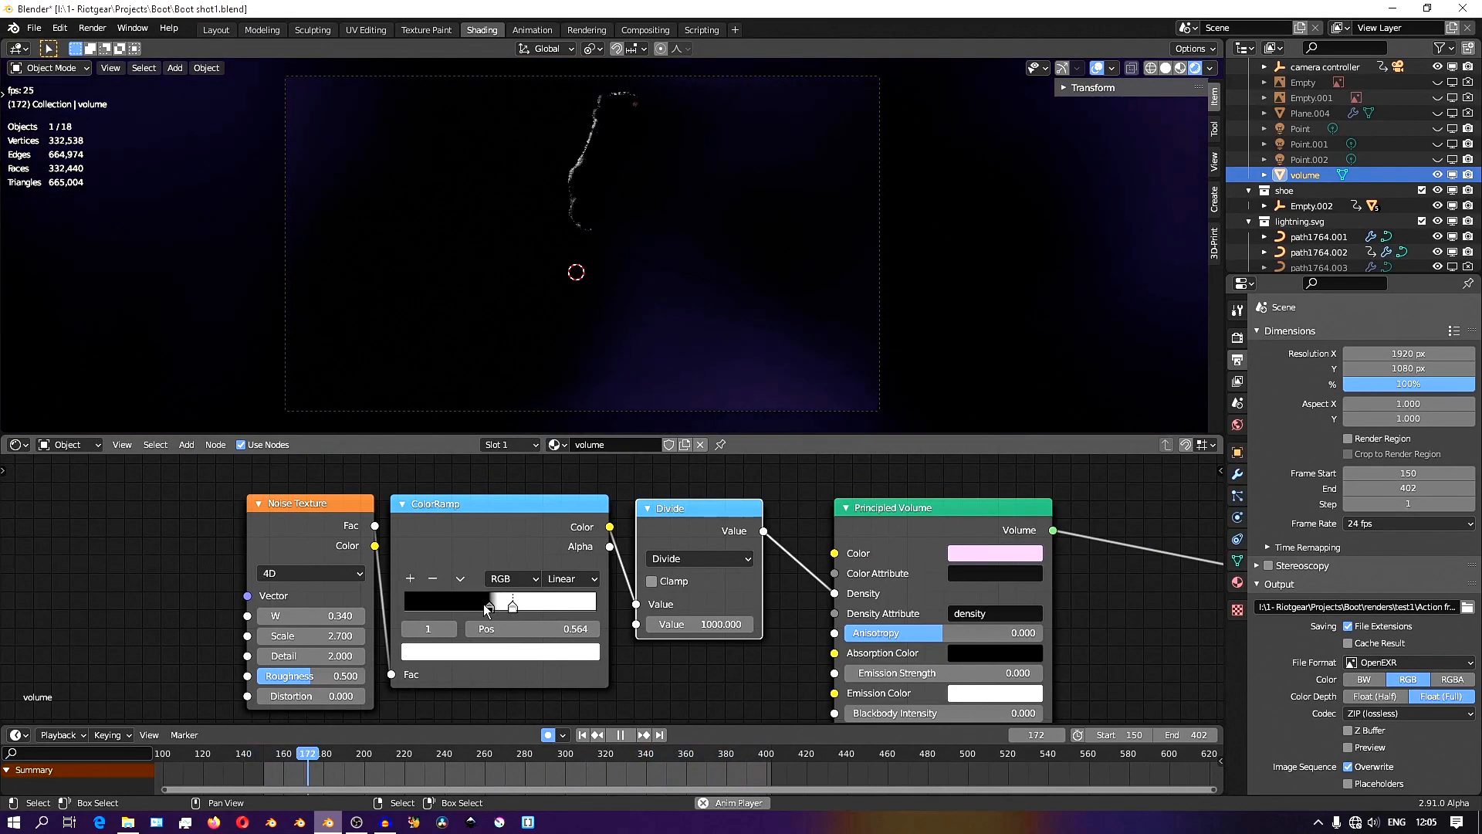
Invert the density ramp and fine-tune its stop so the fog breaks into patchy clouds.
left_click(404, 752)
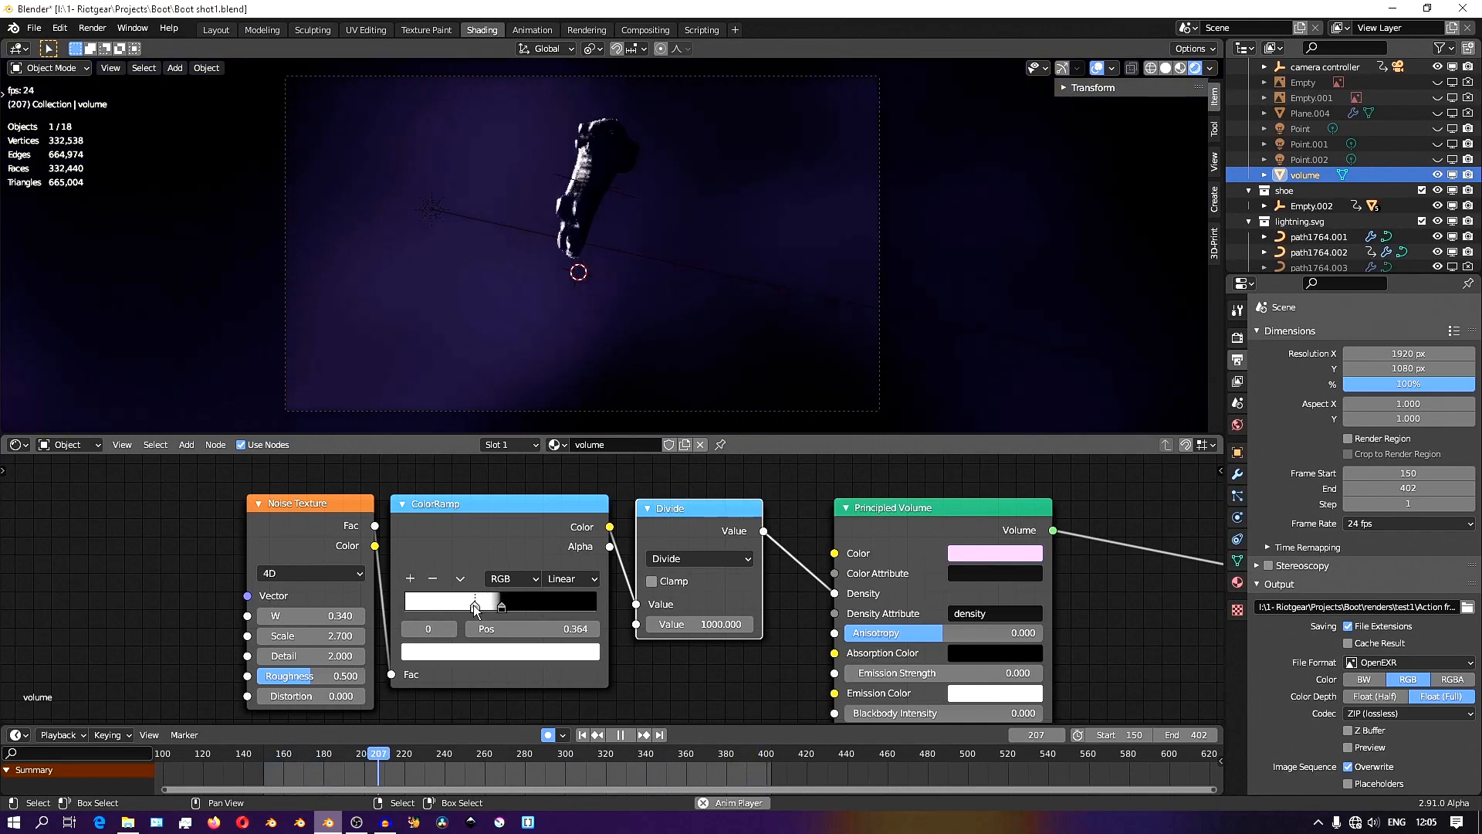
left_click(477, 752)
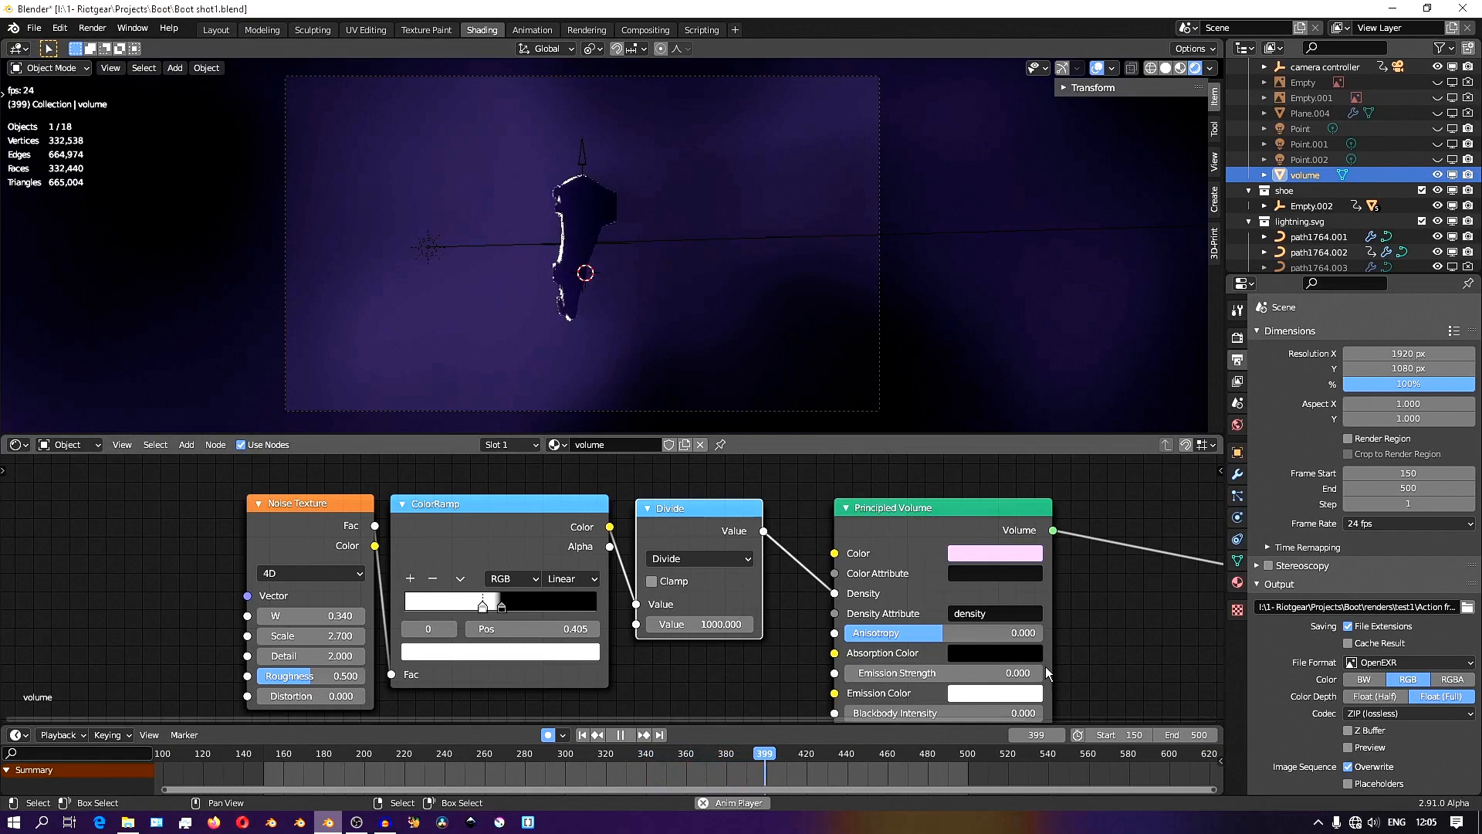
left_click(860, 754)
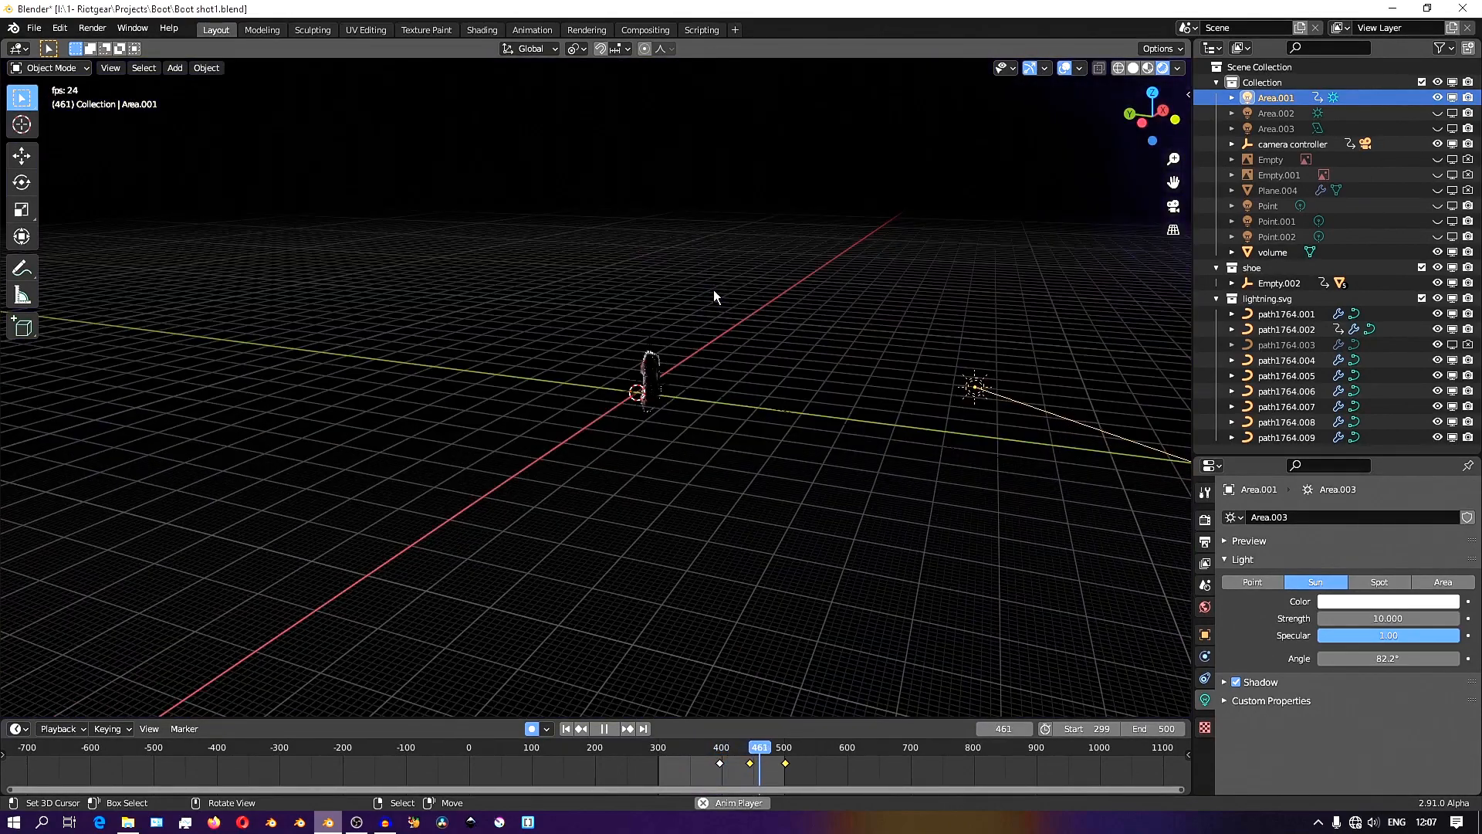
View the boot silhouetted in purple fog through the camera in rendered shading.
left_click(663, 747)
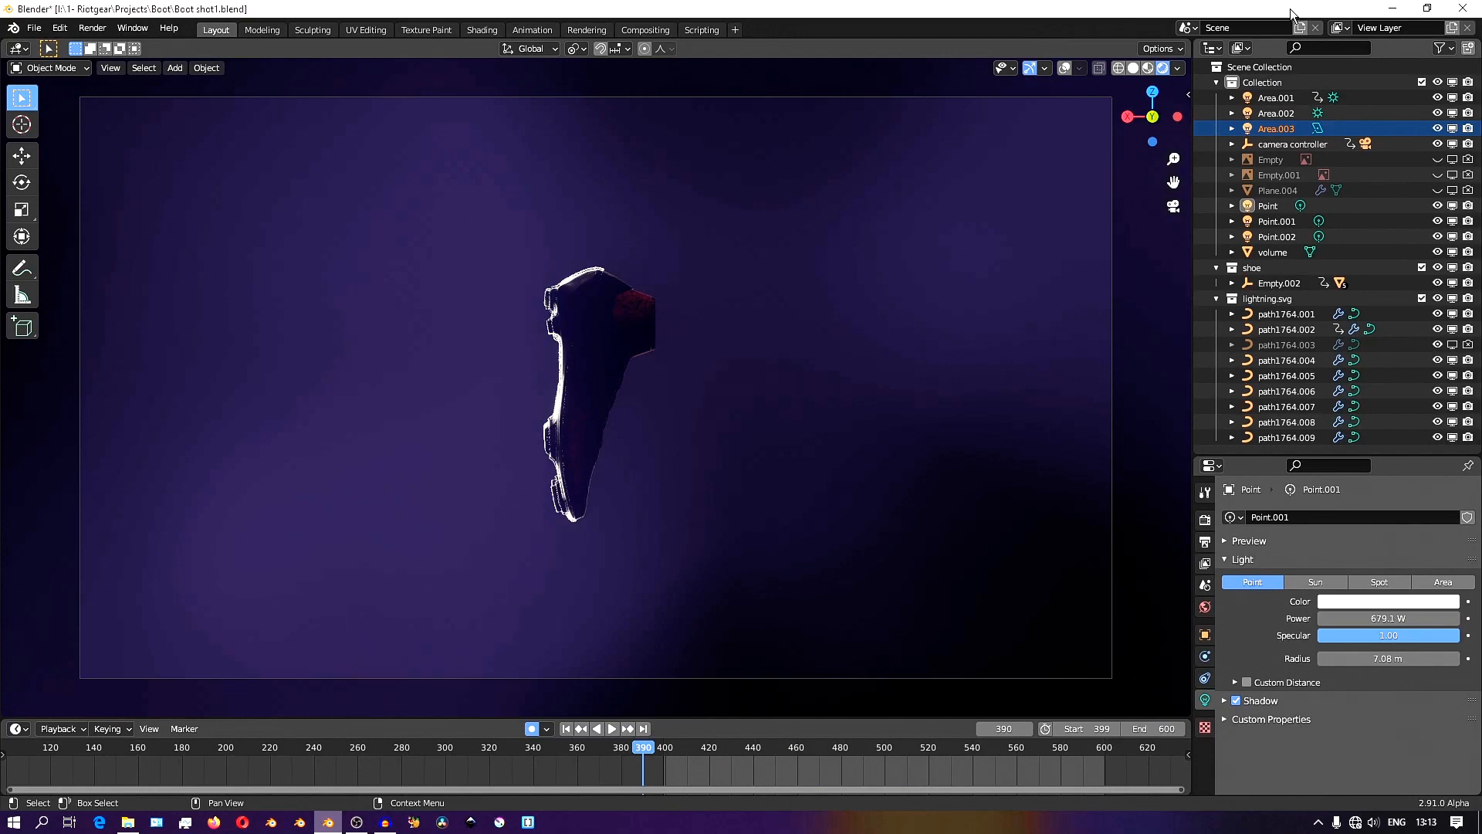
Scrub frames 486, 512, 476, 509 and 555 from the lightning teaser to the revealed boot.
left_click(612, 727)
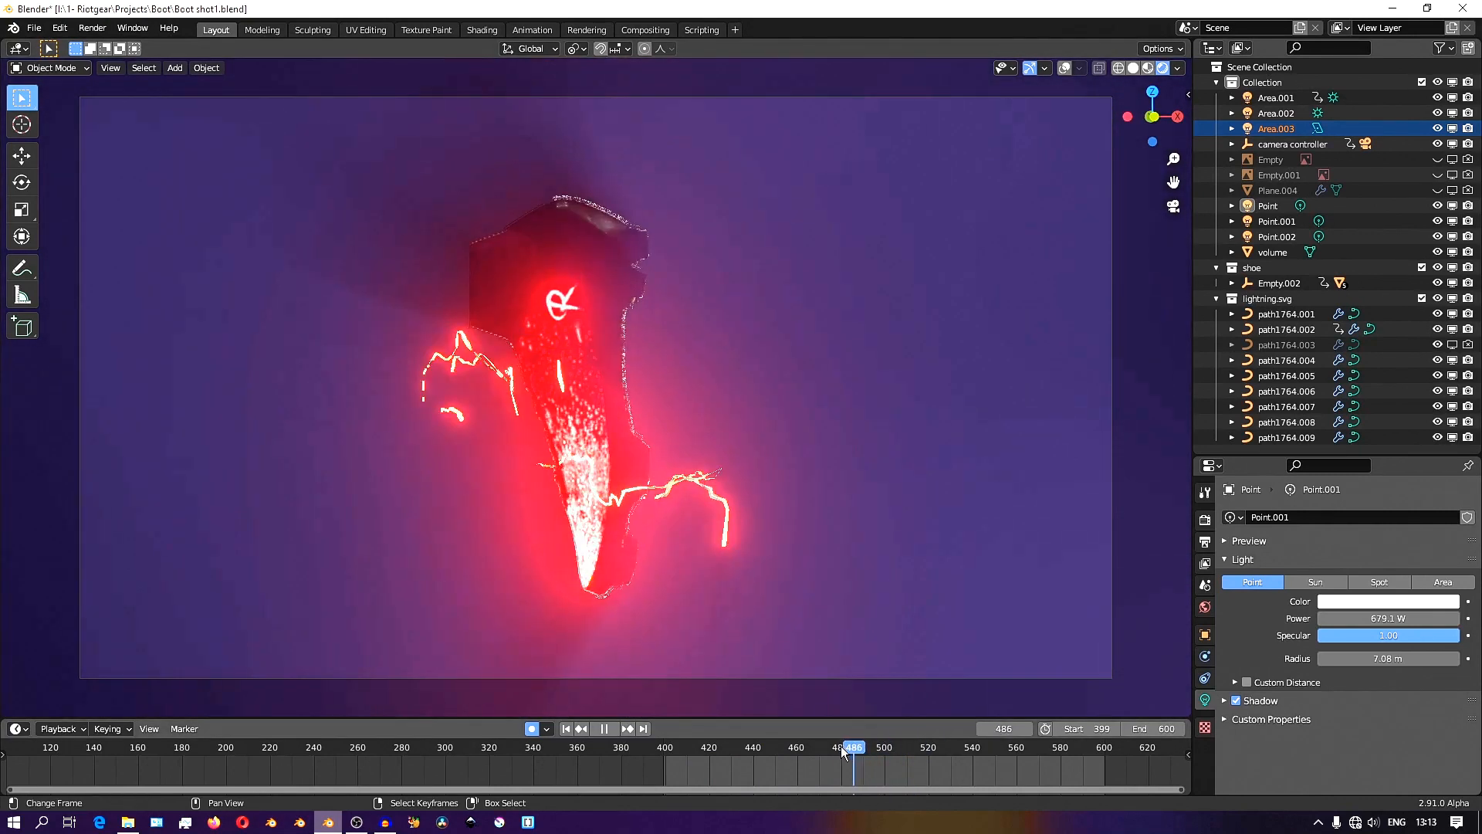
left_click(912, 747)
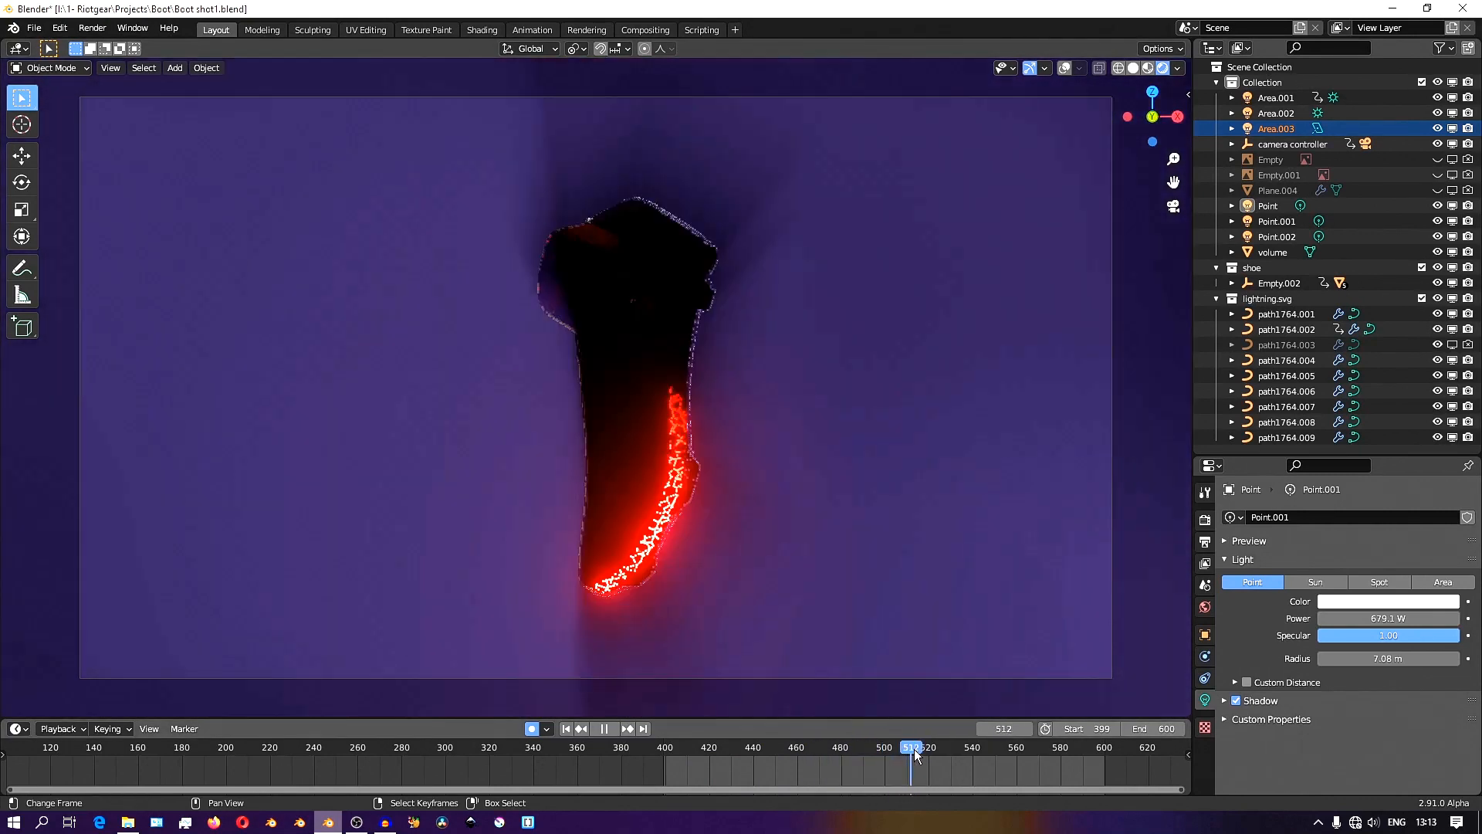
left_click(831, 747)
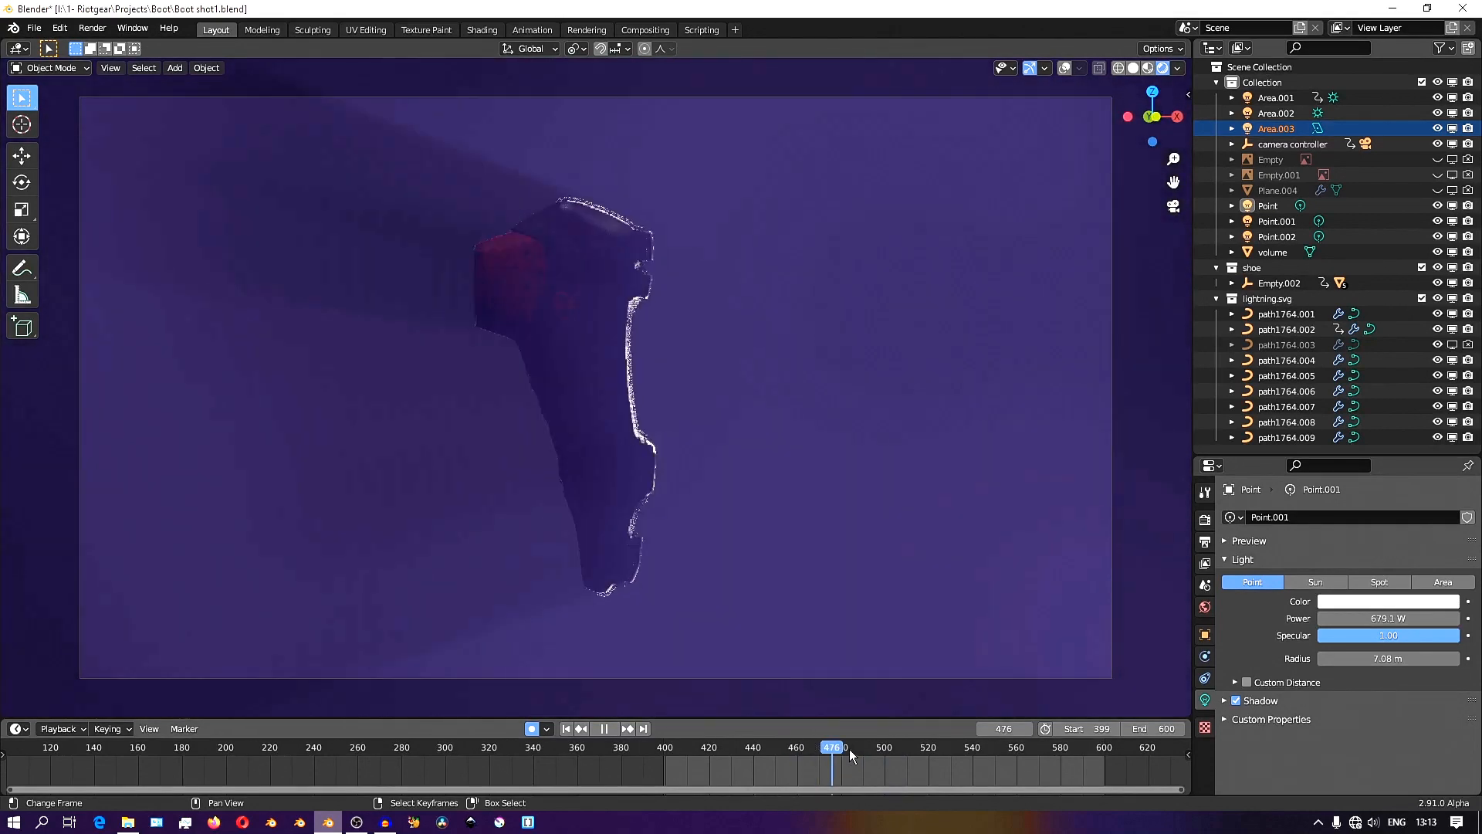
left_click(855, 747)
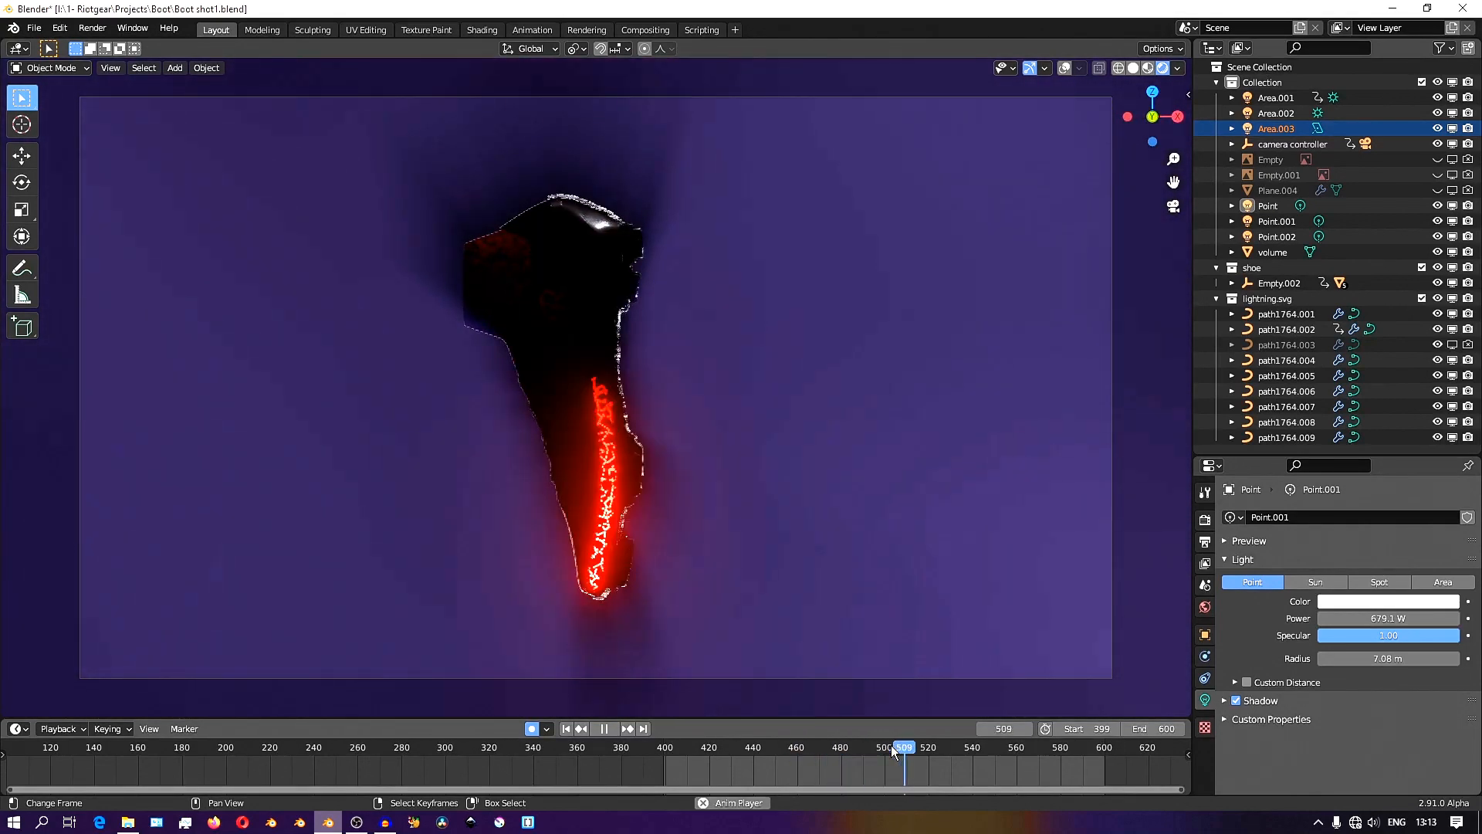
left_click(963, 747)
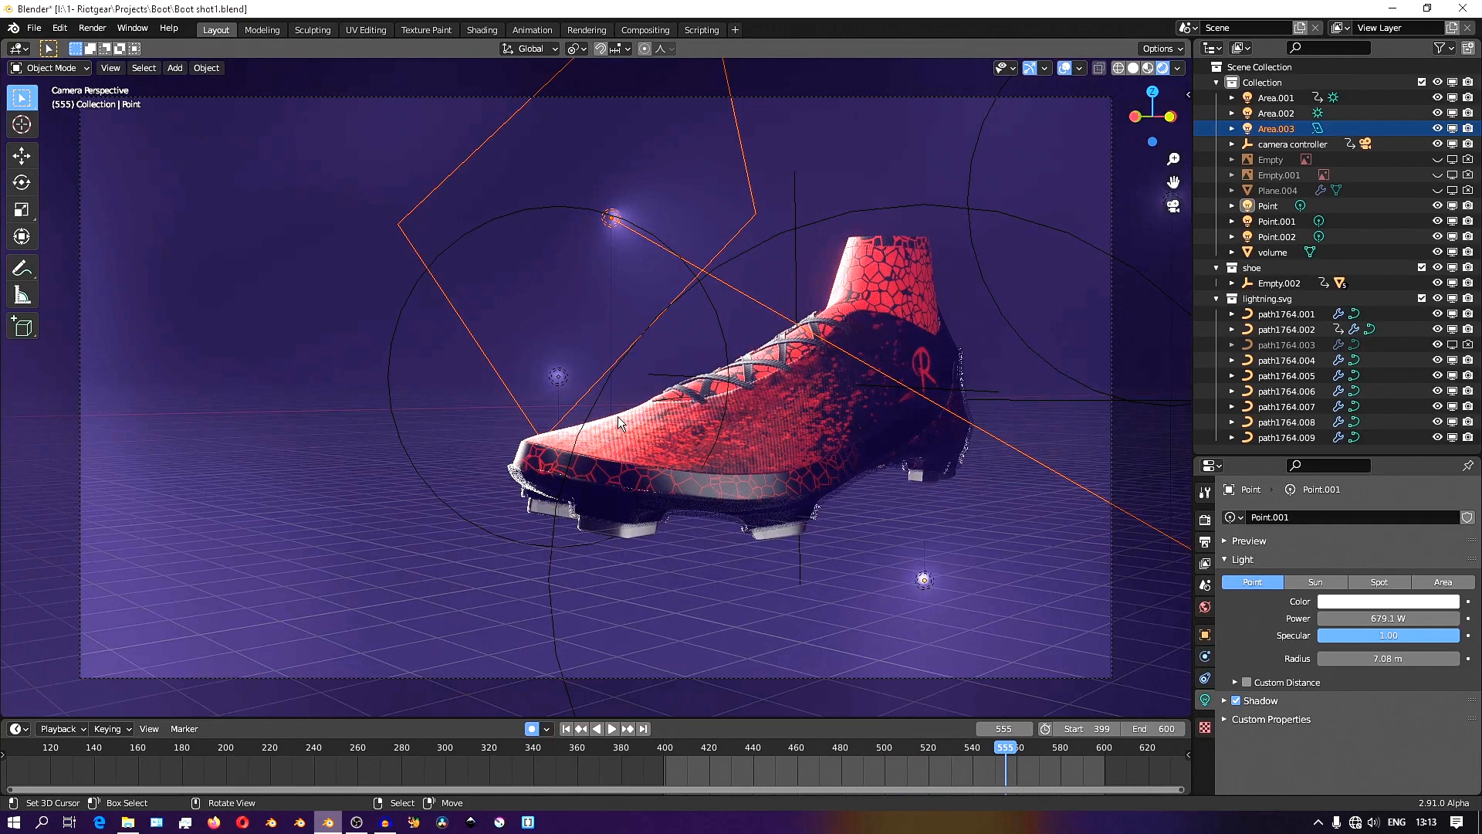
Select the Point light, then the Area.003 light (square 1 m, 2033.3 W) to inspect settings.
left_click(612, 727)
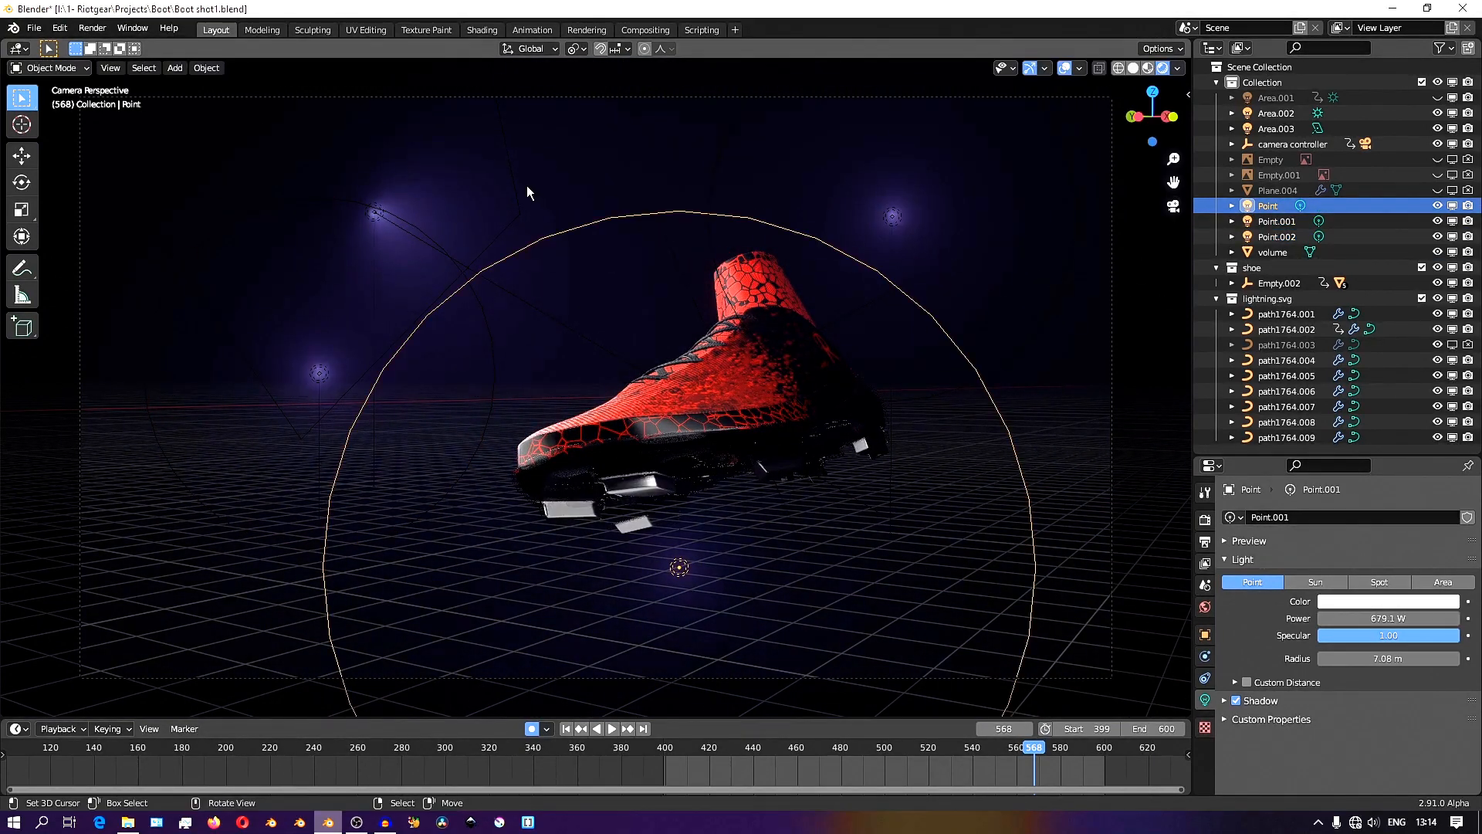
left_click(1276, 128)
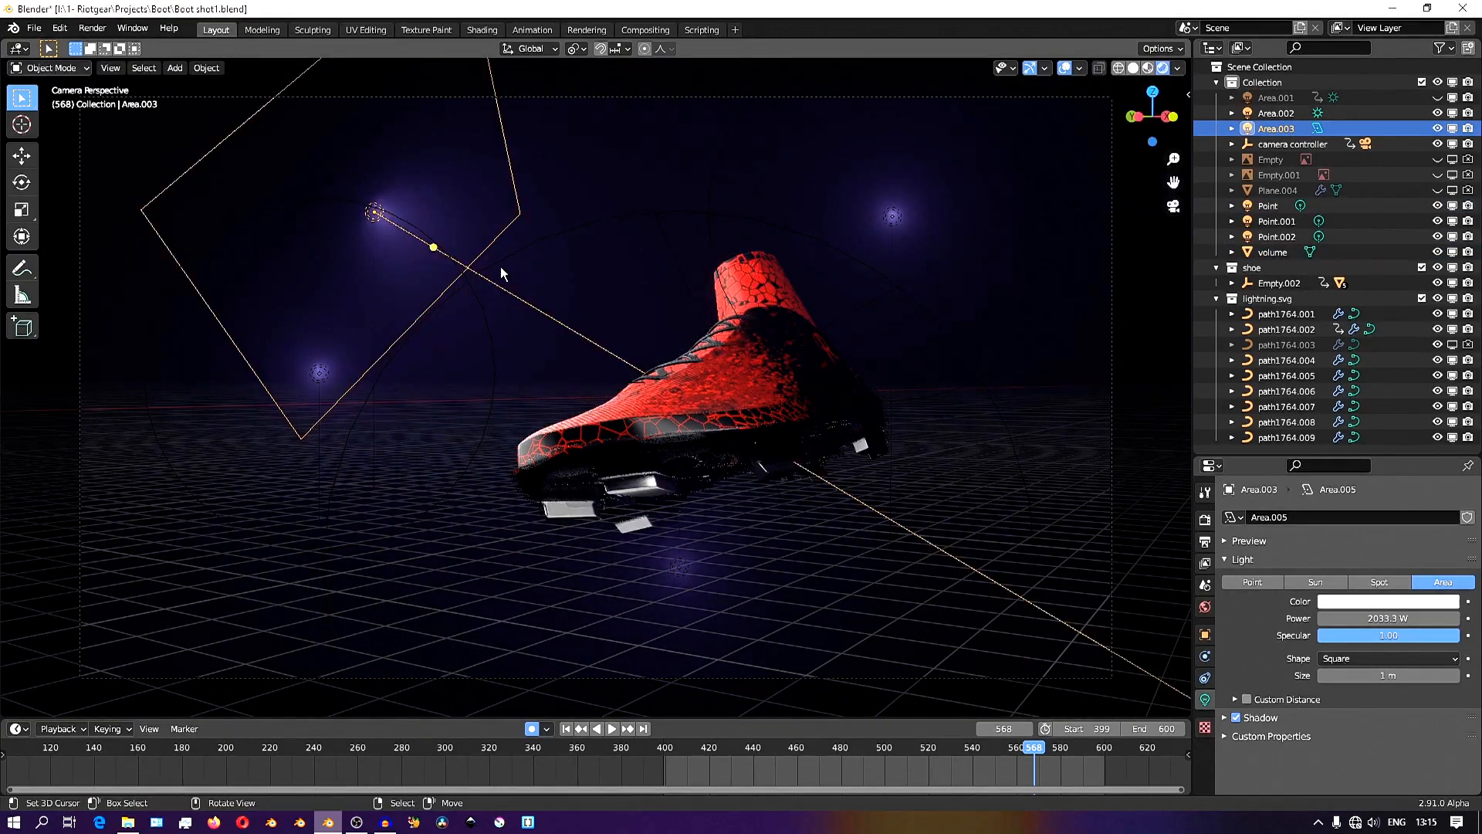